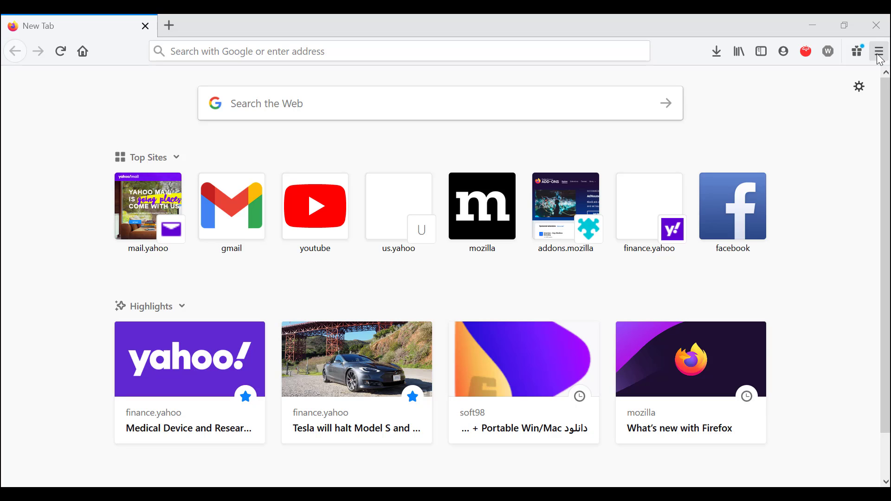
pyautogui.moveTo(840, 136)
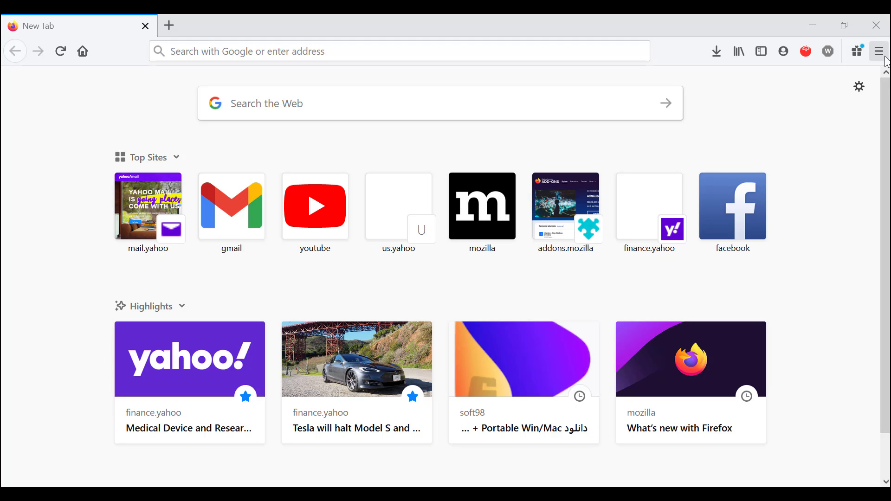
# Step: Open Logins and Passwords from the Firefox main menu
pyautogui.click(877, 51)
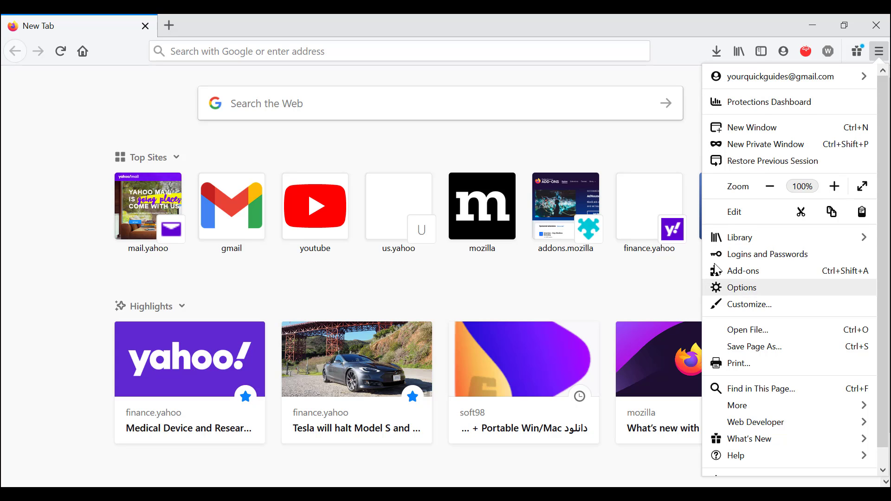
pyautogui.moveTo(790, 88)
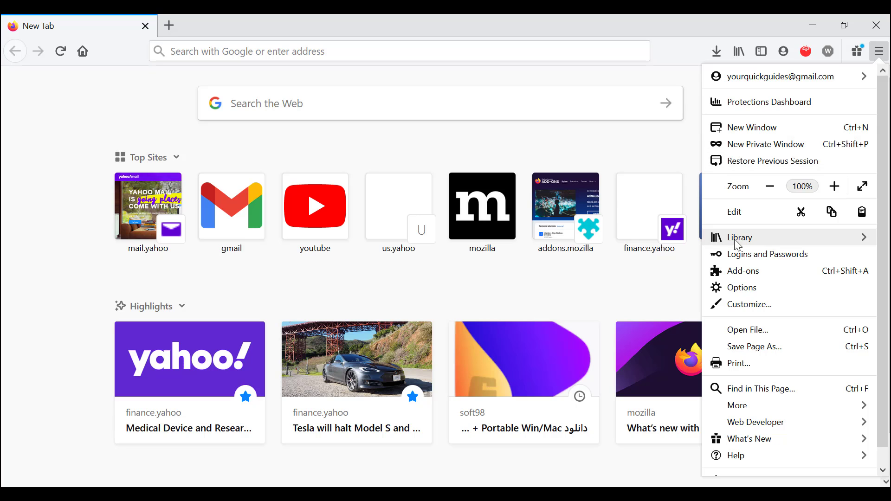
pyautogui.moveTo(746, 253)
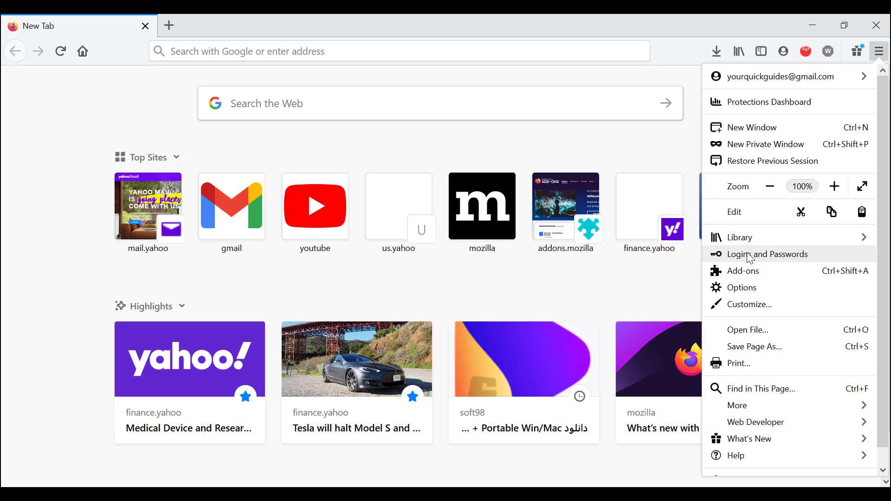
pyautogui.click(767, 254)
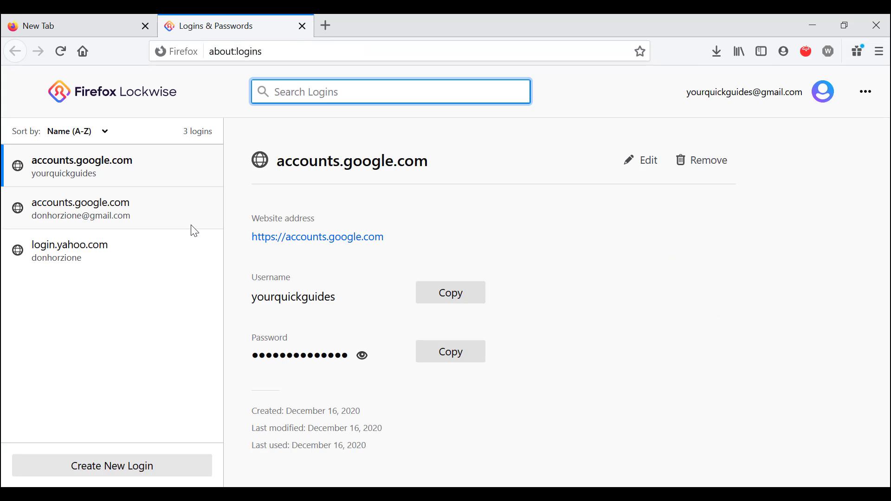
pyautogui.moveTo(188, 294)
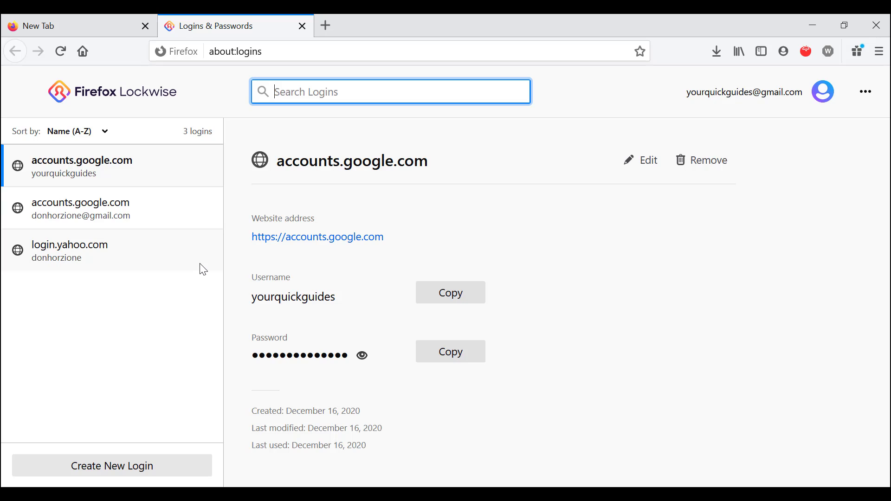
pyautogui.moveTo(198, 269)
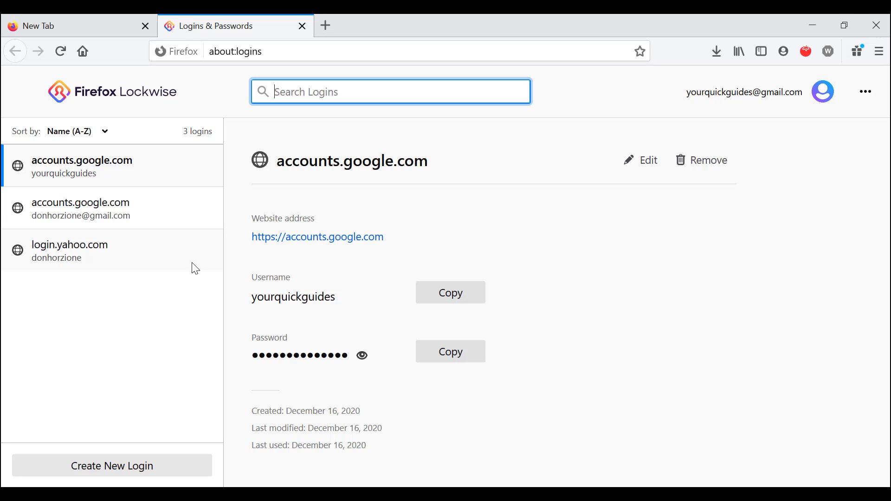
pyautogui.moveTo(117, 284)
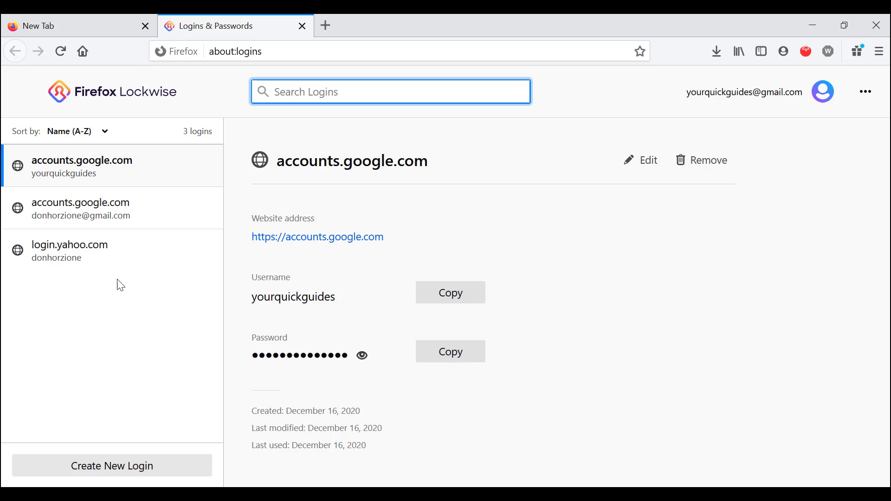
pyautogui.moveTo(202, 249)
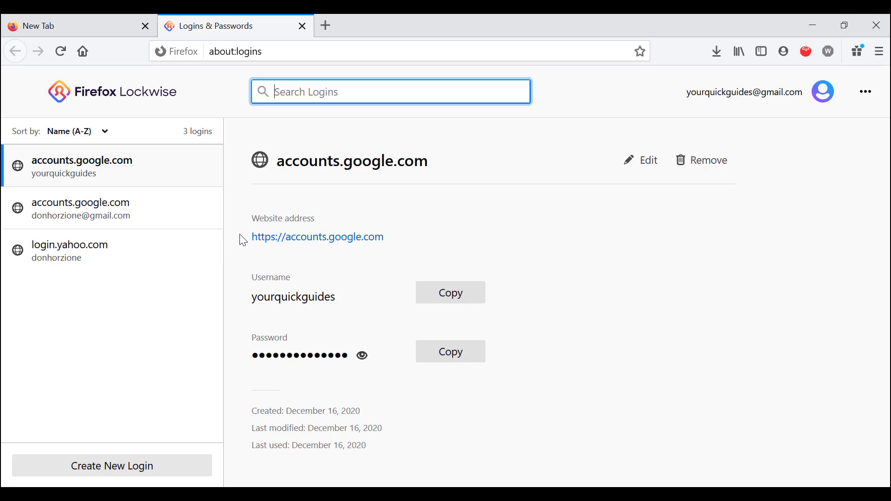
pyautogui.moveTo(105, 311)
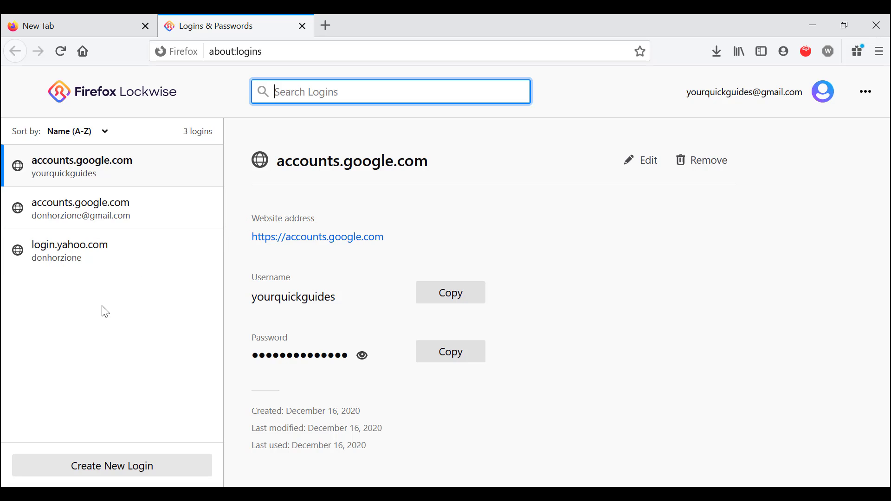
pyautogui.moveTo(98, 336)
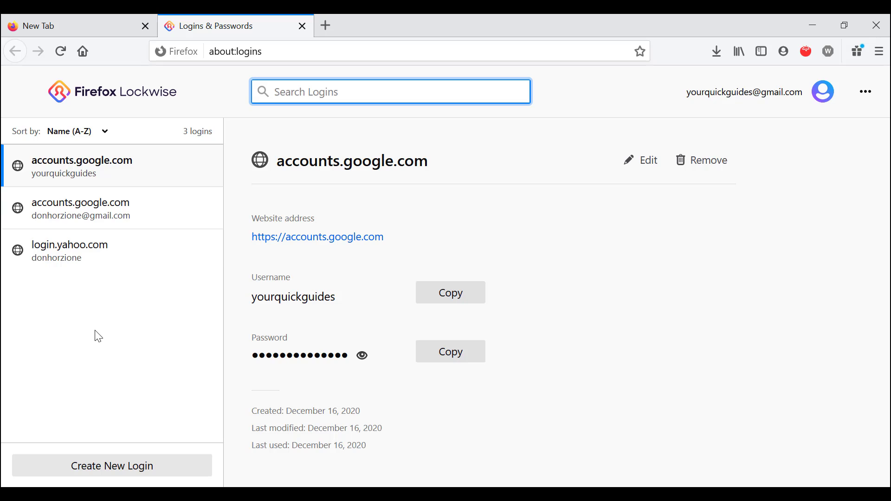
pyautogui.moveTo(84, 184)
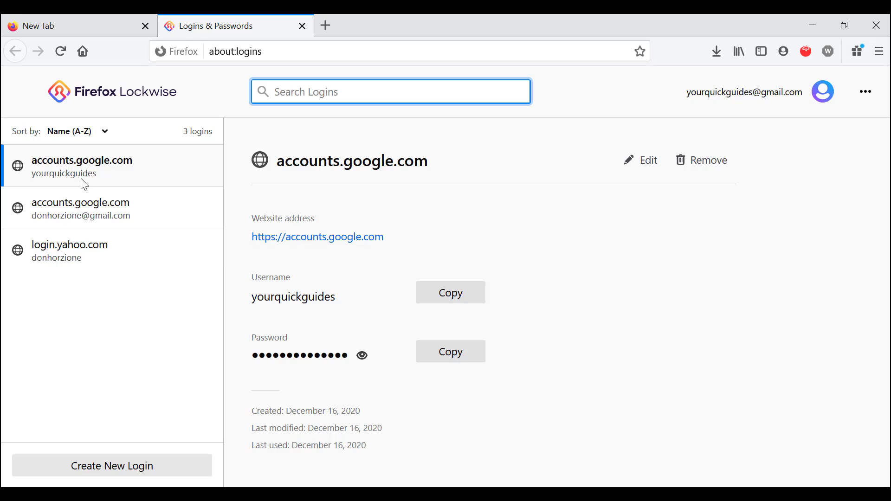
pyautogui.moveTo(362, 359)
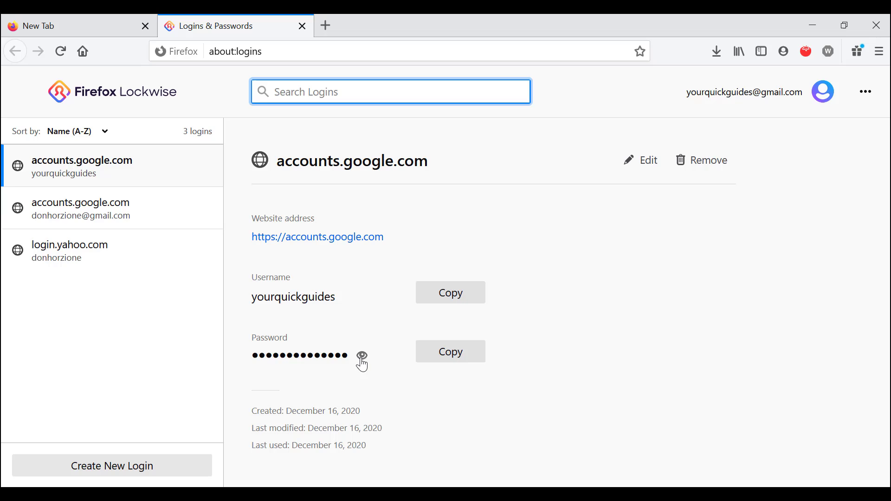
# Step: Reveal the accounts.google.com password and start editing that login
pyautogui.click(362, 355)
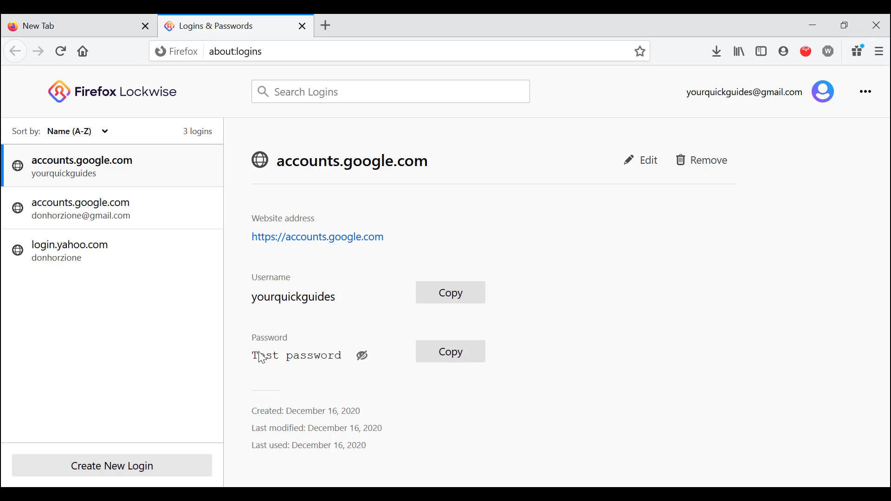
pyautogui.click(361, 356)
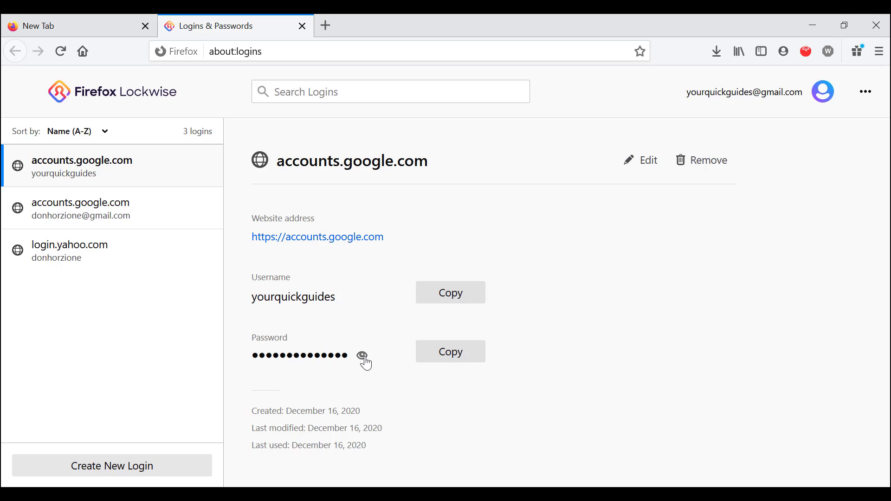
pyautogui.click(361, 356)
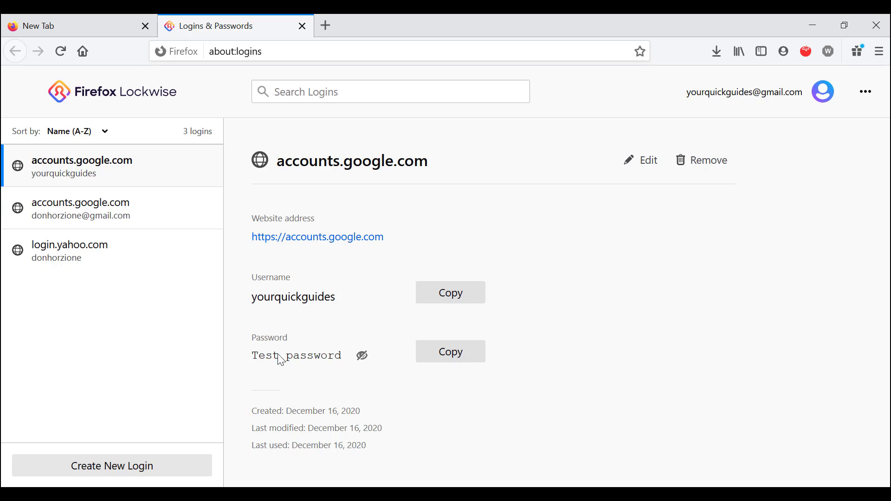
pyautogui.moveTo(311, 360)
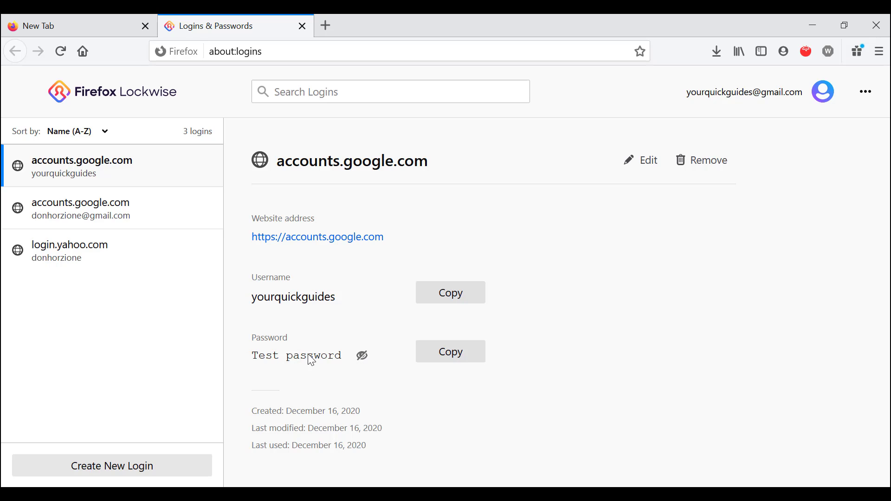
pyautogui.click(646, 160)
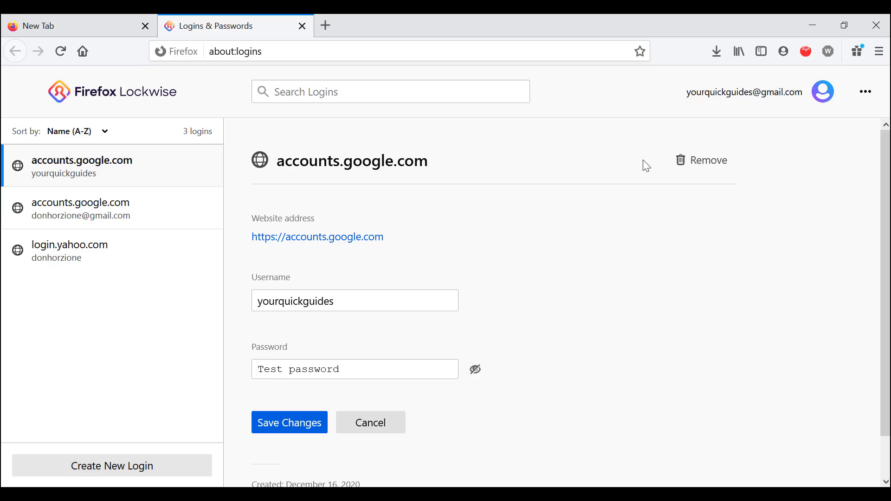
pyautogui.click(354, 300)
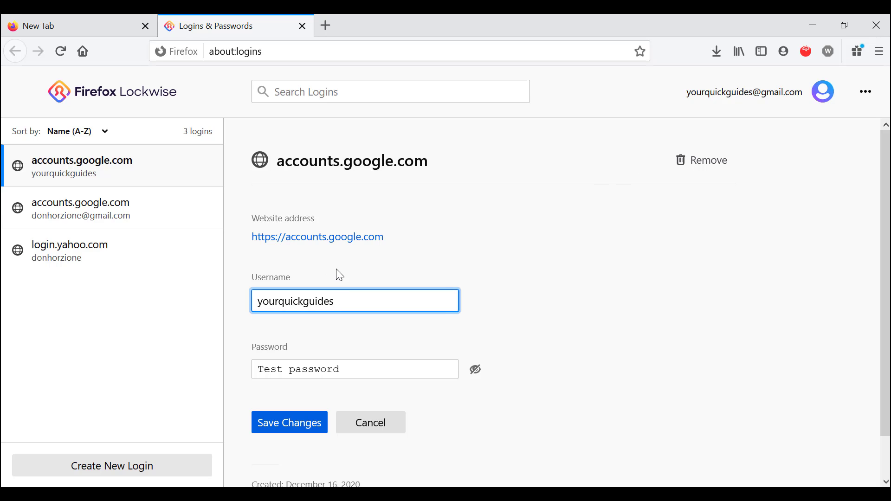
pyautogui.click(355, 369)
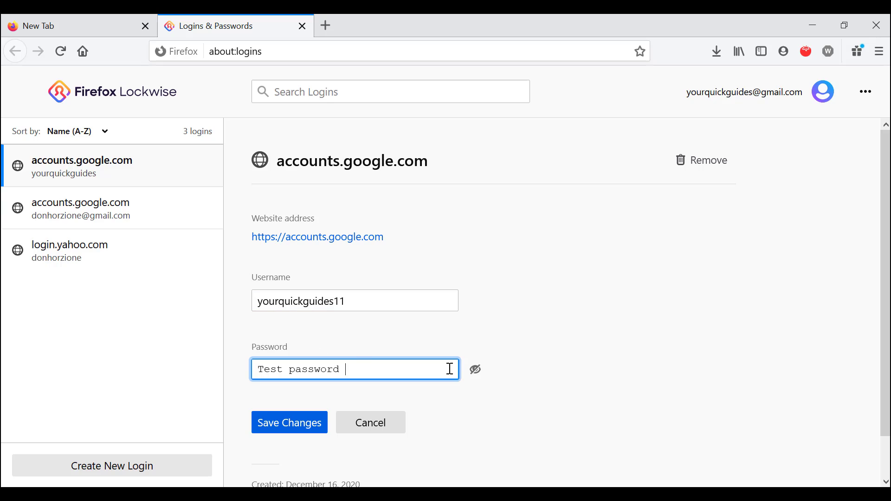
pyautogui.press('Backspace')
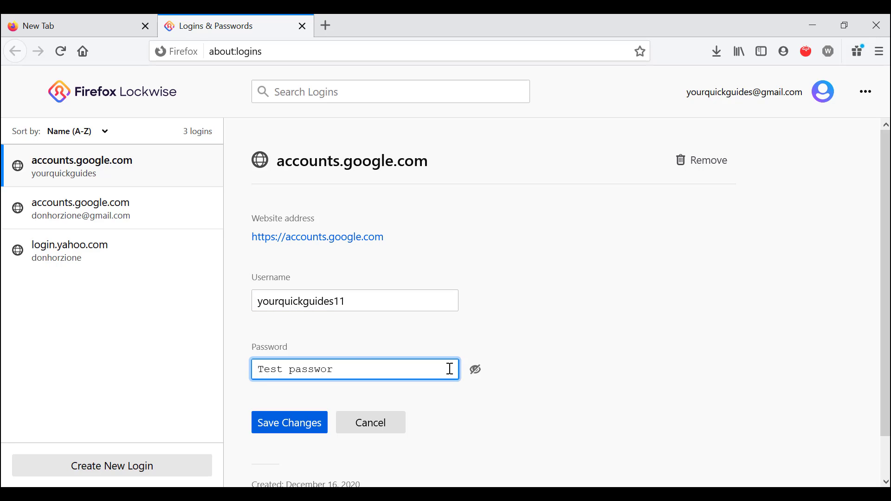
pyautogui.write('sss')
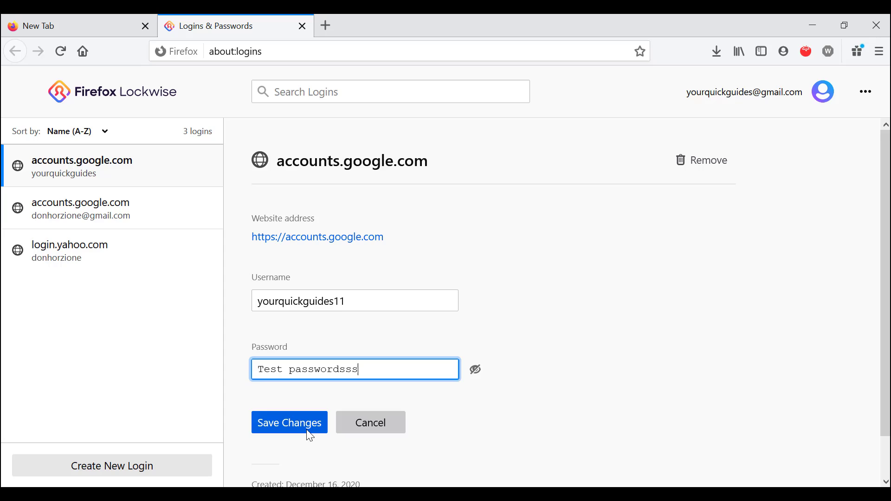
pyautogui.click(289, 423)
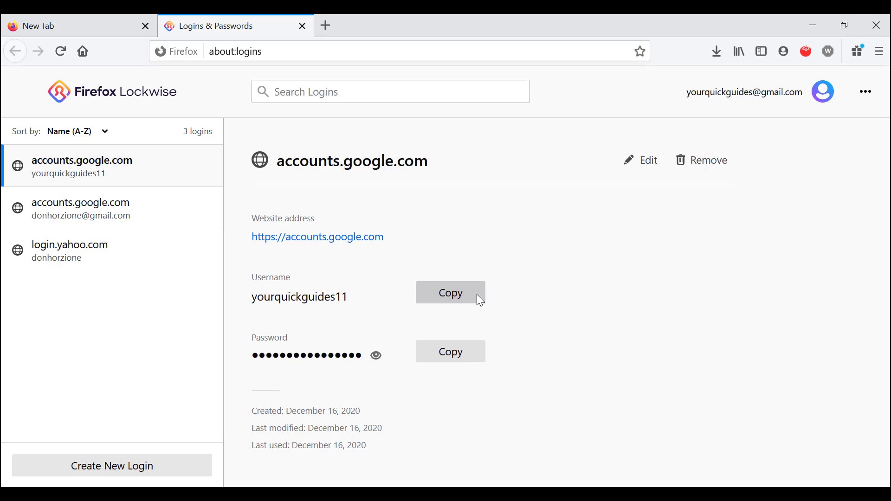
# Step: Select the edited accounts.google.com login and confirm its removal
pyautogui.click(450, 293)
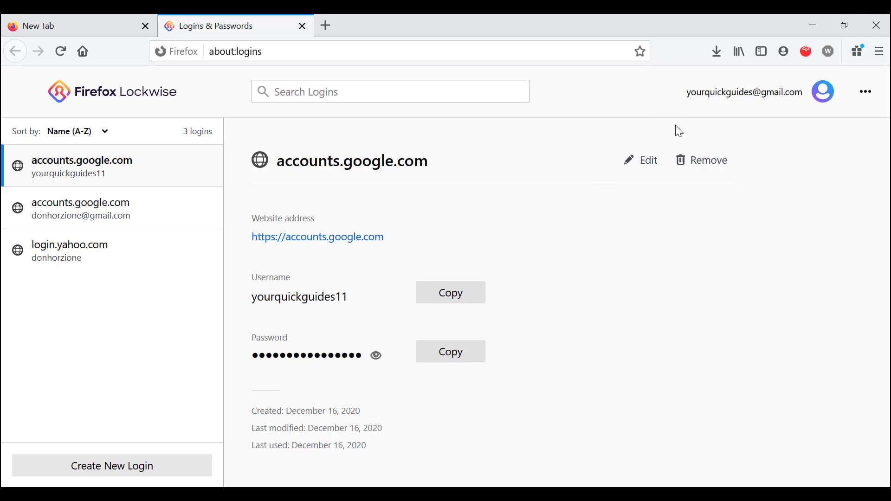
pyautogui.moveTo(683, 134)
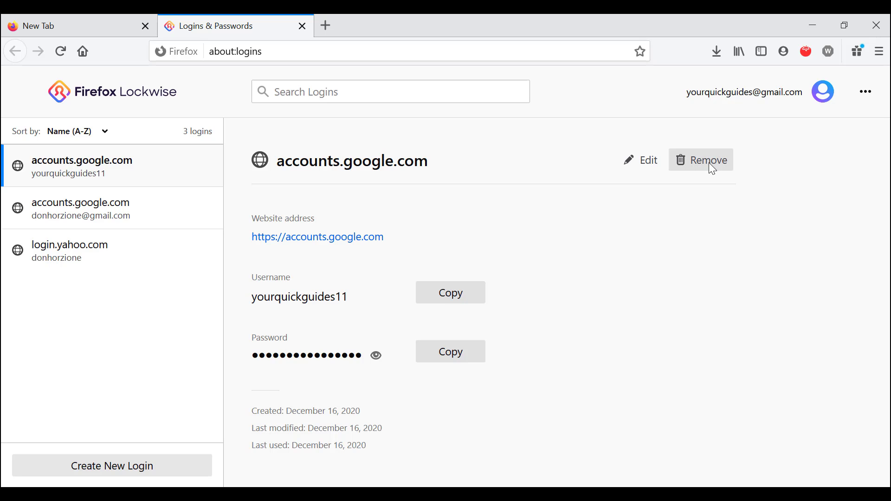
pyautogui.click(707, 160)
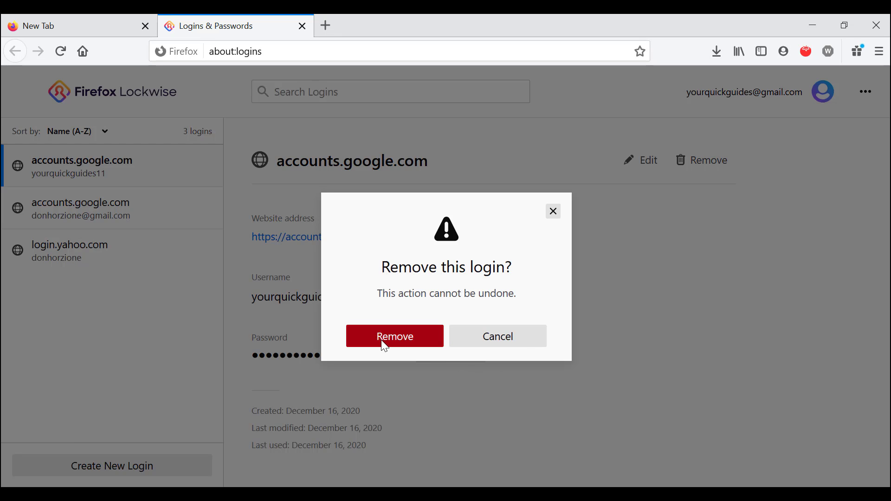
pyautogui.click(394, 335)
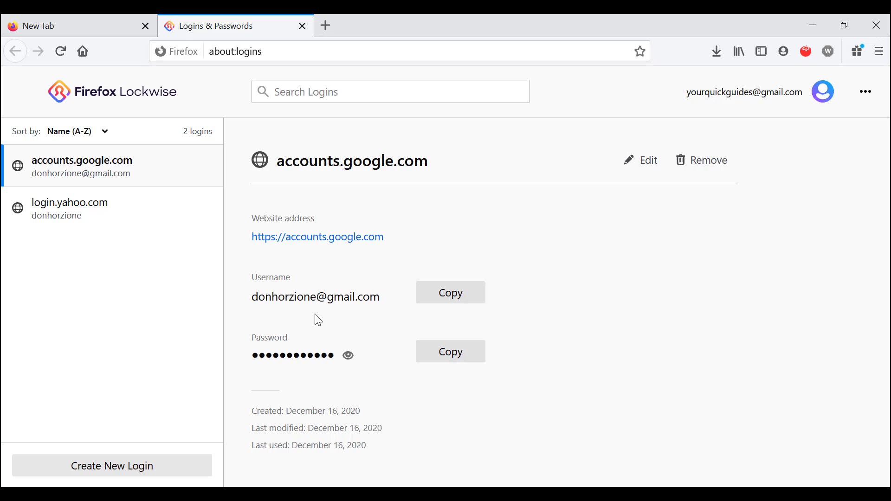
pyautogui.moveTo(439, 240)
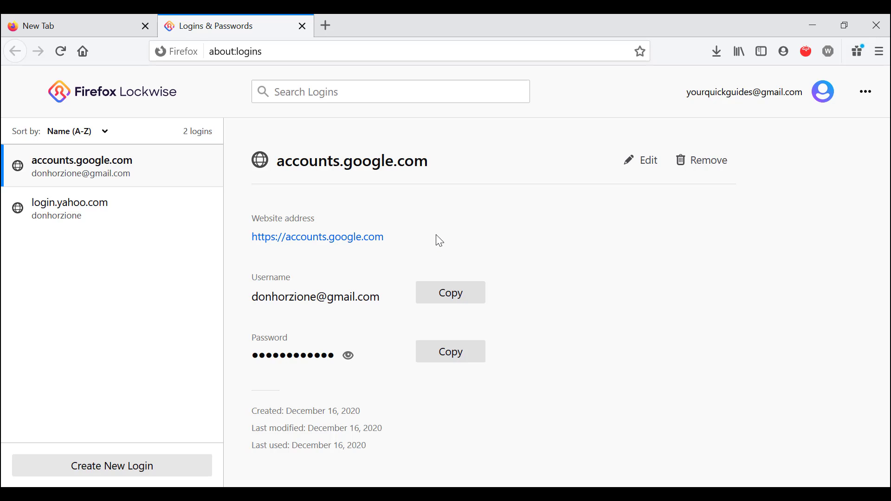
pyautogui.moveTo(408, 257)
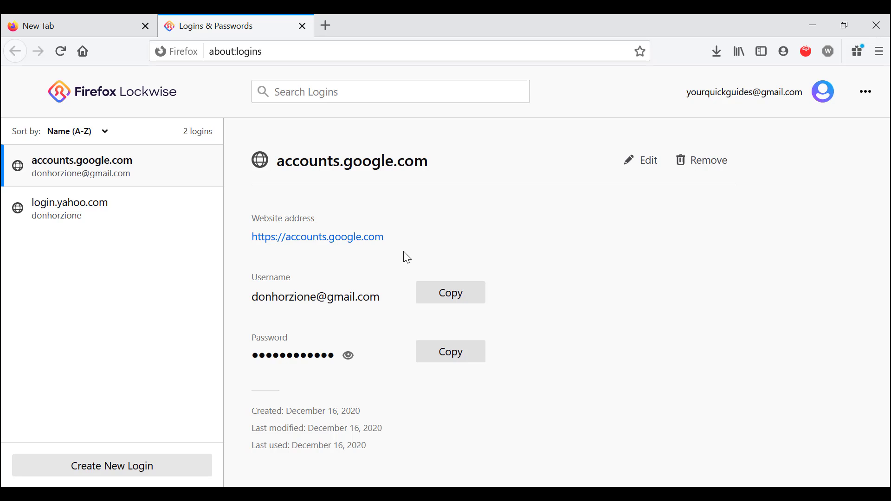
pyautogui.moveTo(50, 215)
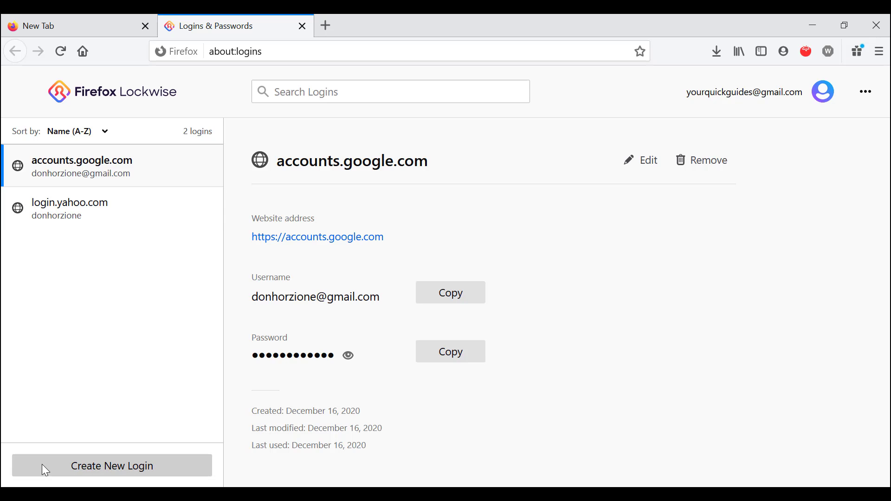
pyautogui.moveTo(79, 473)
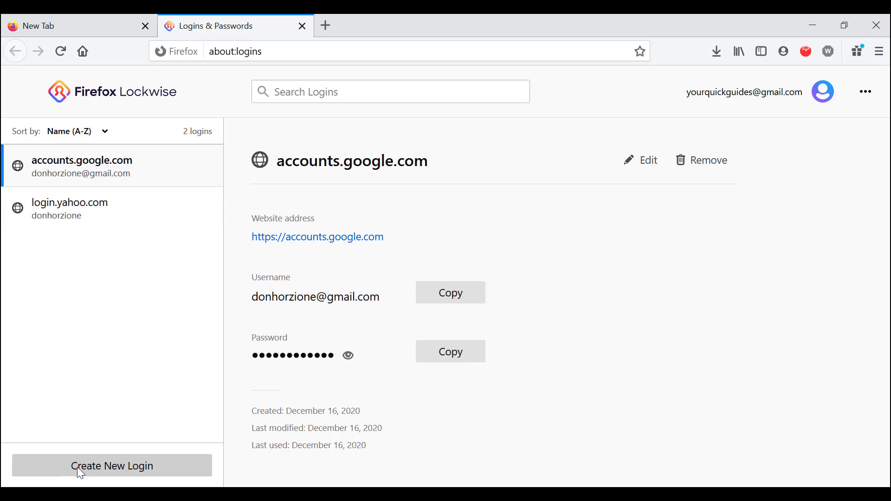
# Step: Start a new login with website address facebook.com
pyautogui.click(112, 466)
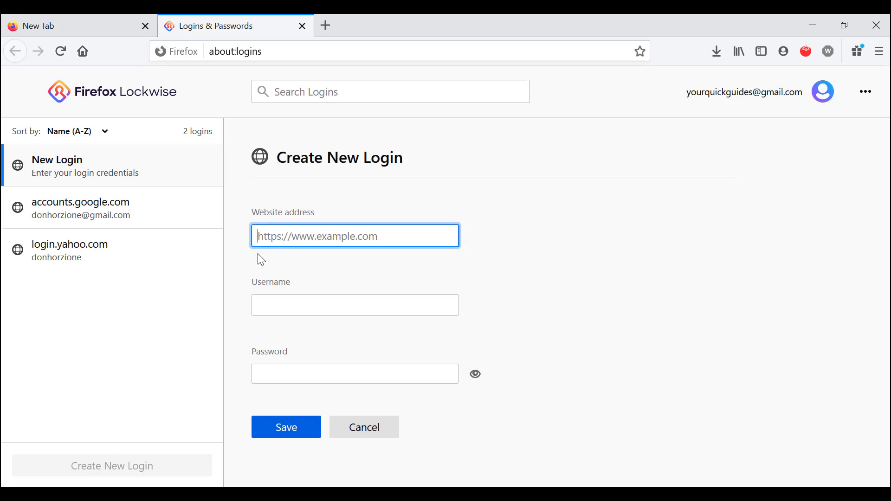
pyautogui.click(285, 427)
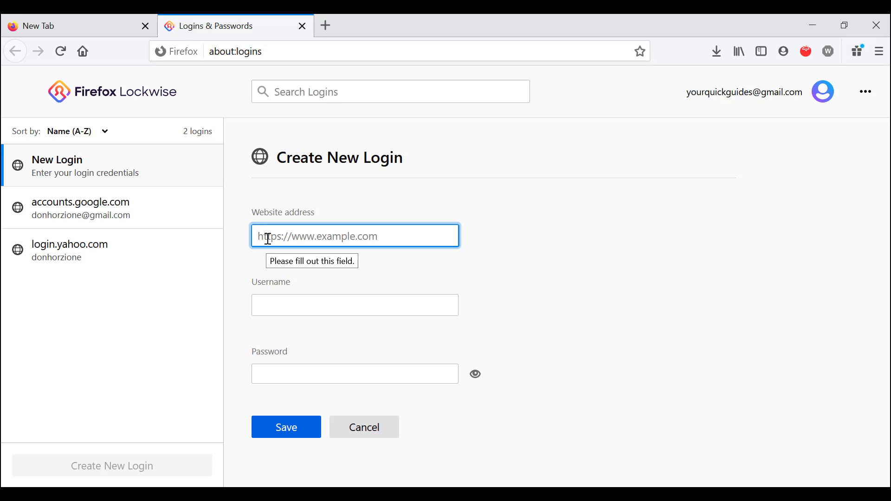
pyautogui.write('f')
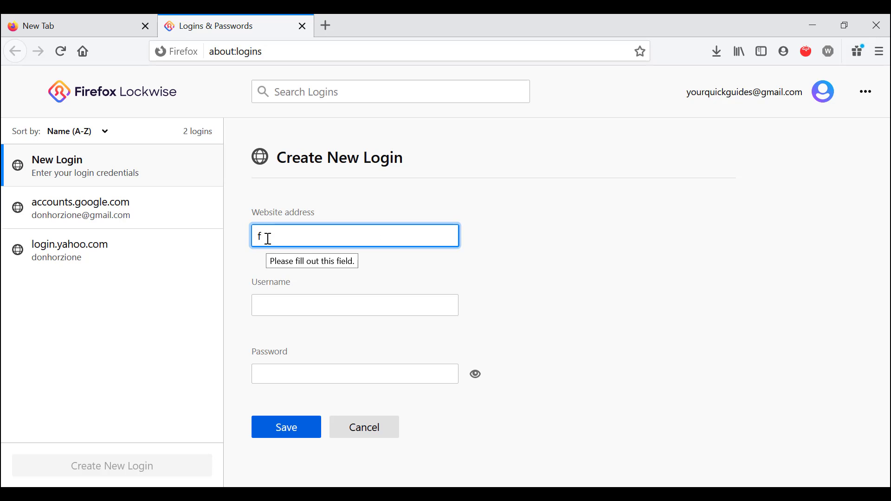
pyautogui.write('acebook')
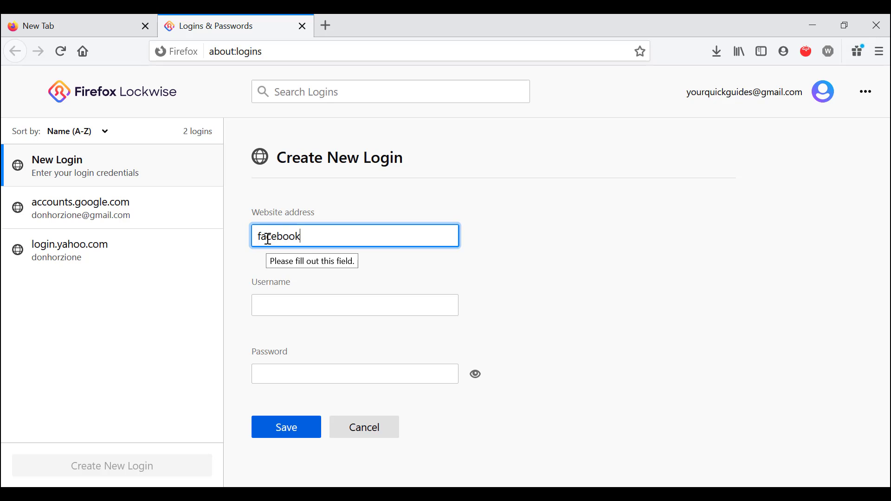
pyautogui.write('.com')
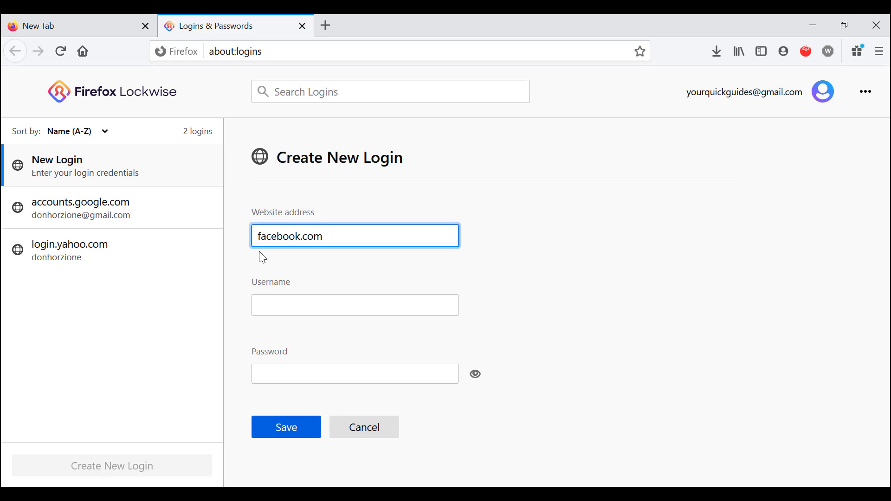
pyautogui.click(354, 304)
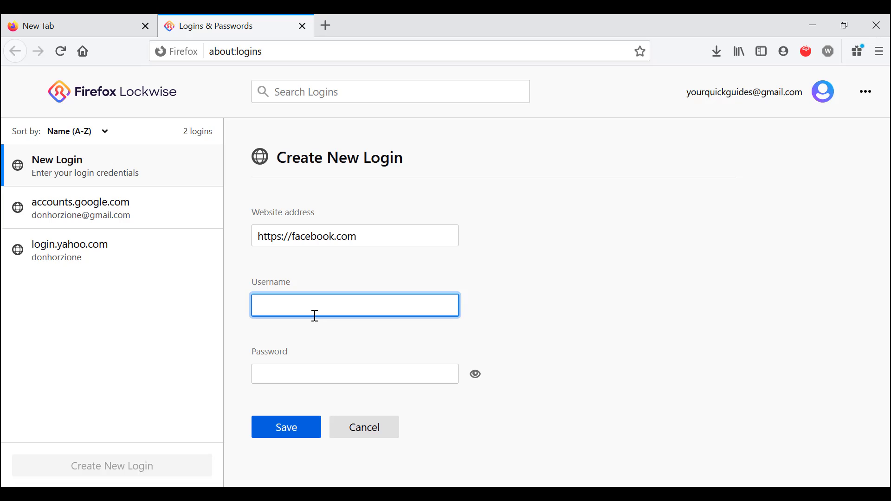
pyautogui.write('hourma')
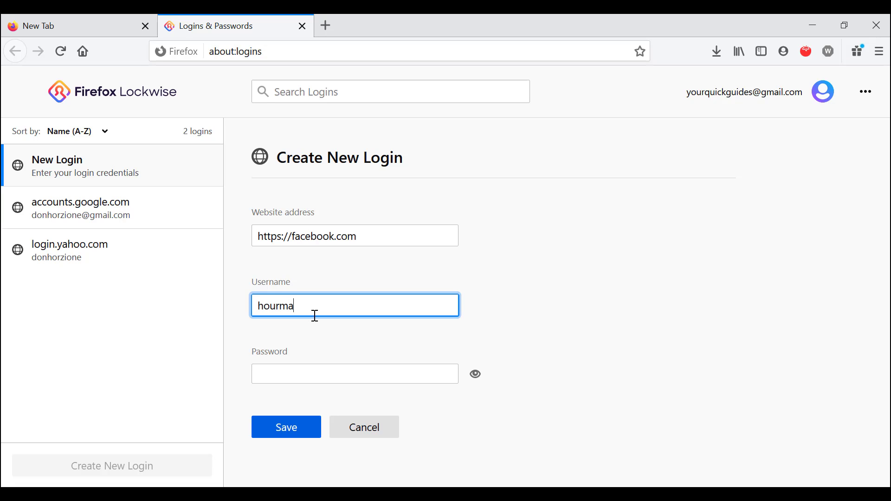
pyautogui.write('zdmarduk')
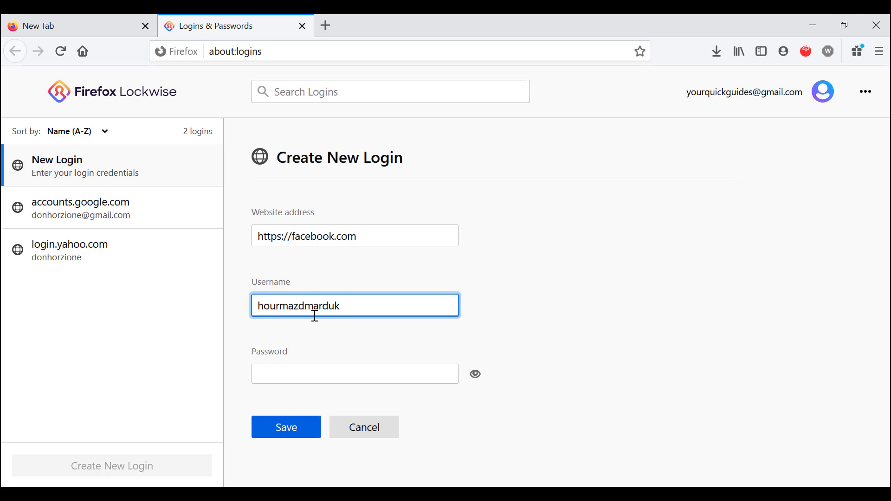
pyautogui.click(354, 373)
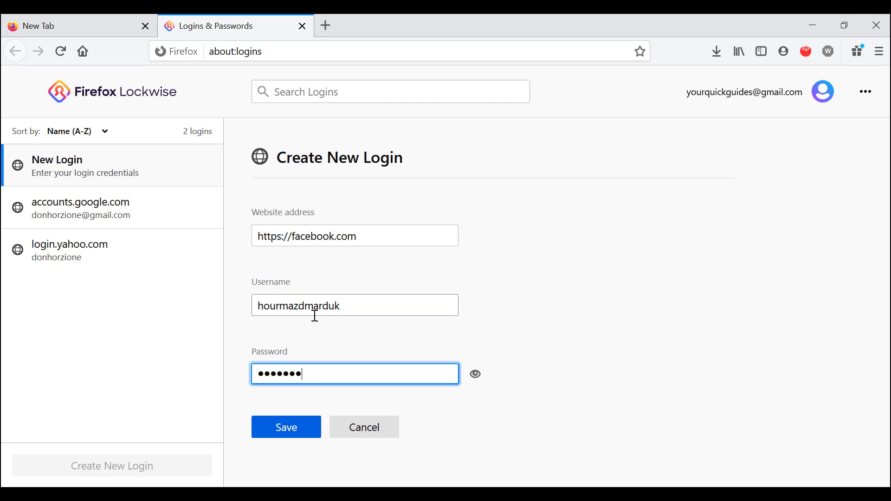
pyautogui.click(286, 427)
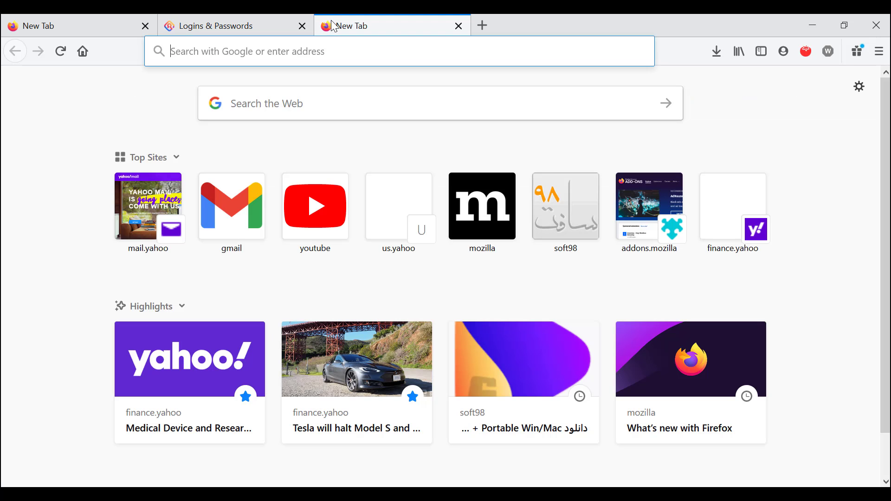
# Step: Type 'faceboo' into a new tab's address bar to reach Facebook
pyautogui.write('facebook.com')
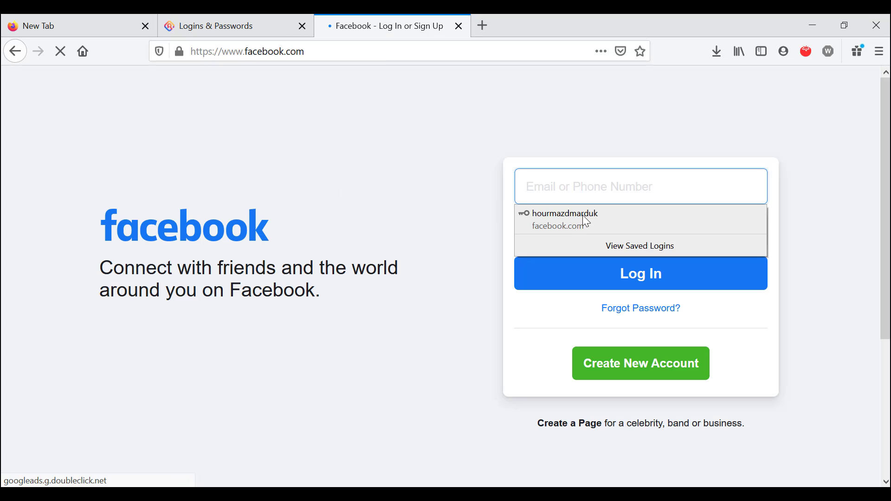
pyautogui.click(233, 25)
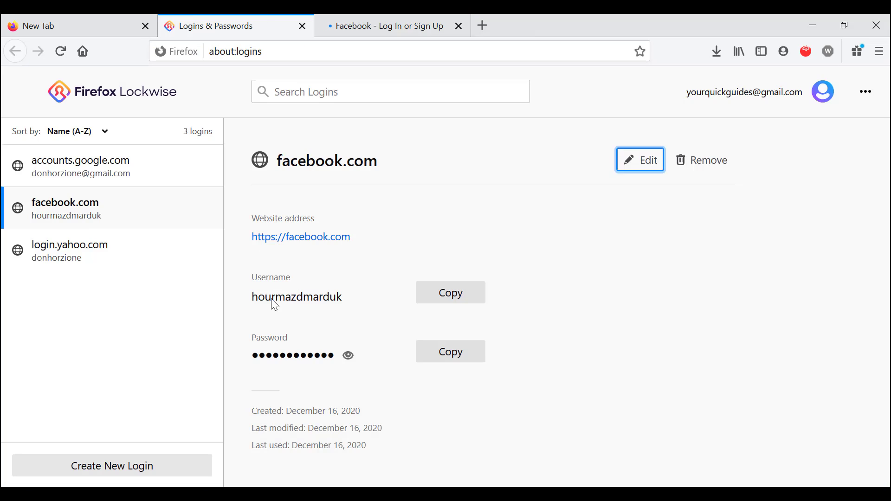
# Step: Open the saved logins page in another tab and focus the Search Logins box
pyautogui.click(391, 25)
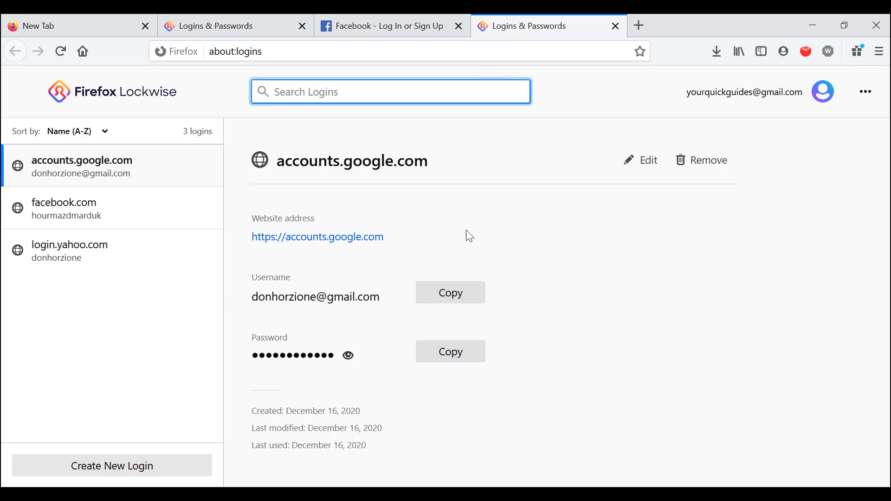
pyautogui.moveTo(220, 298)
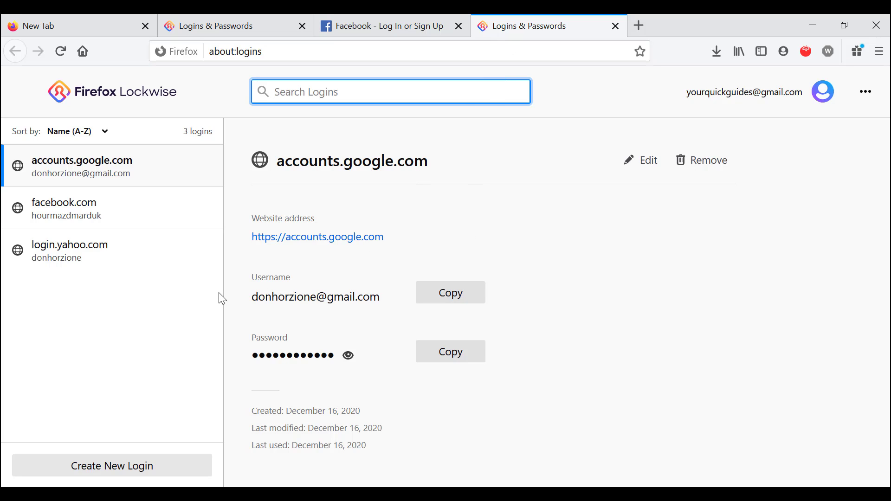
pyautogui.click(390, 92)
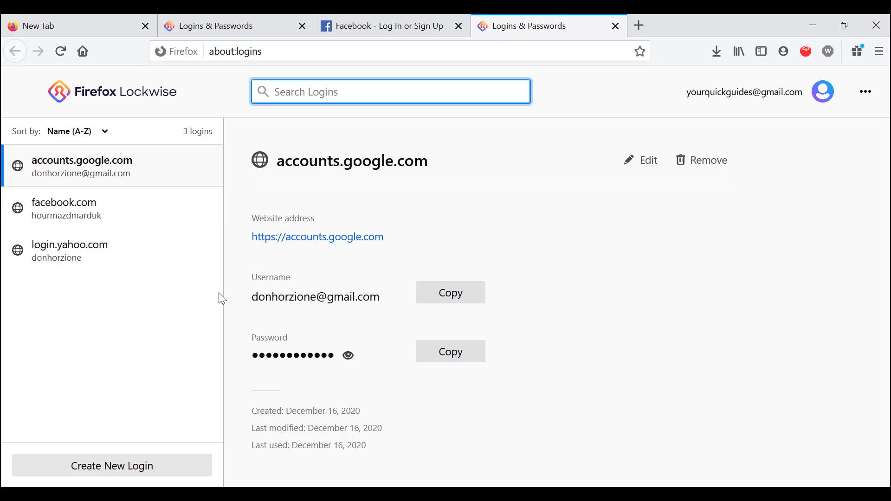
pyautogui.click(390, 92)
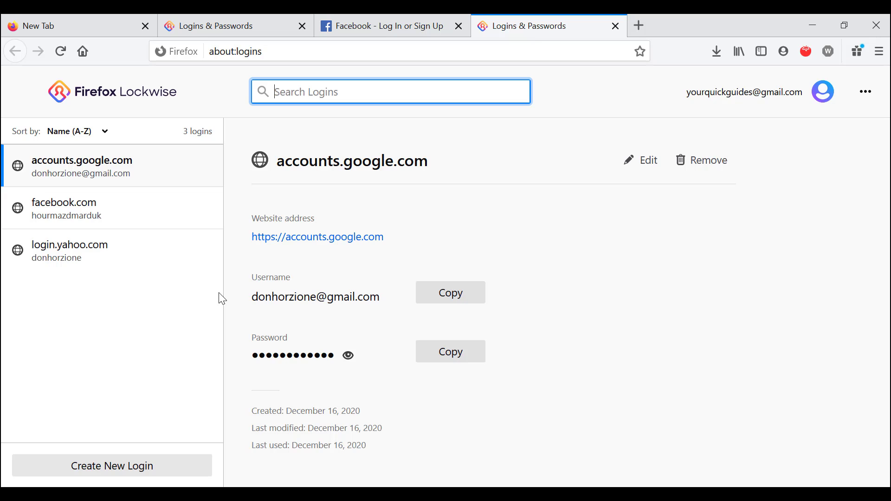